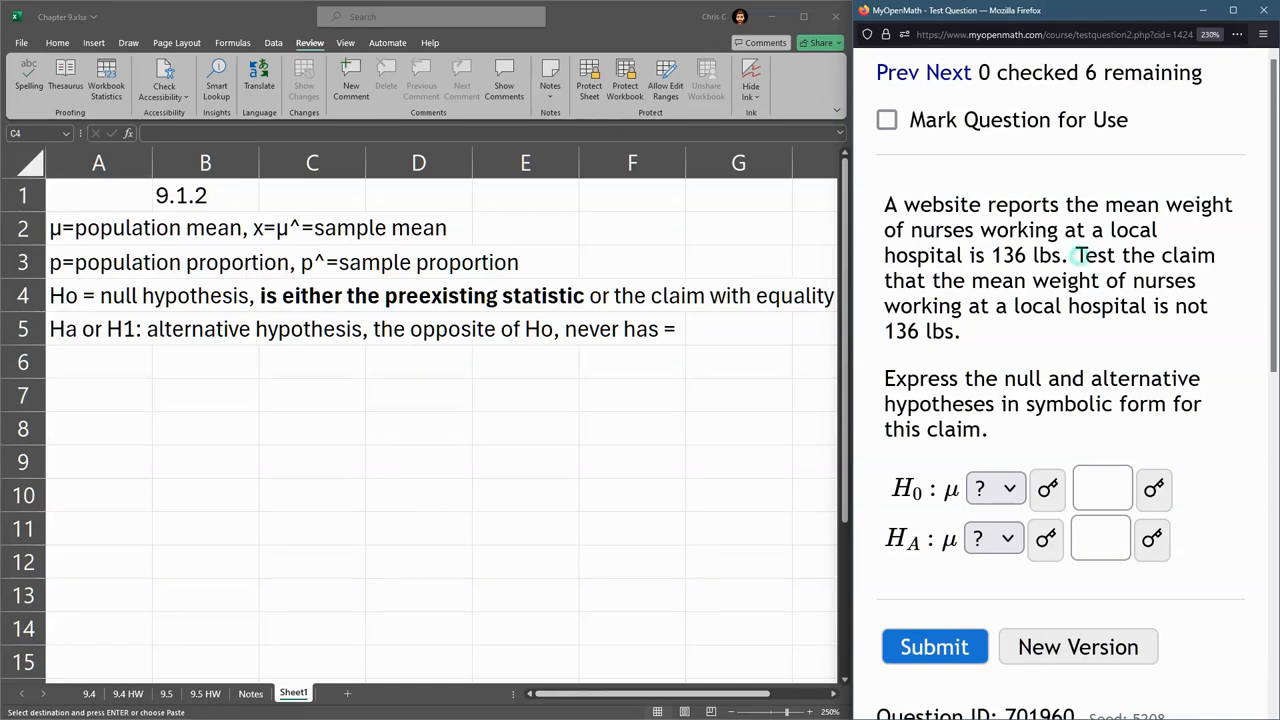
Highlight the nurses' mean weight of 136 in the question.
drag(1075, 255, 970, 280)
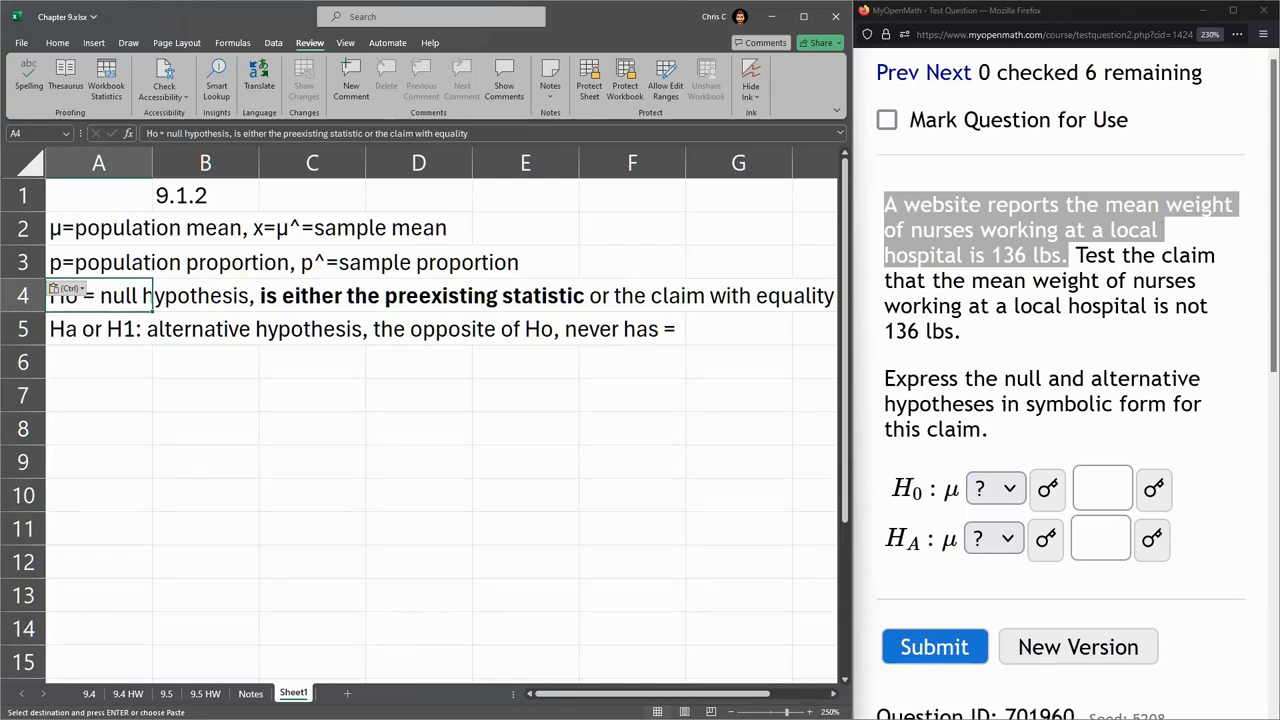
double_click(1008, 255)
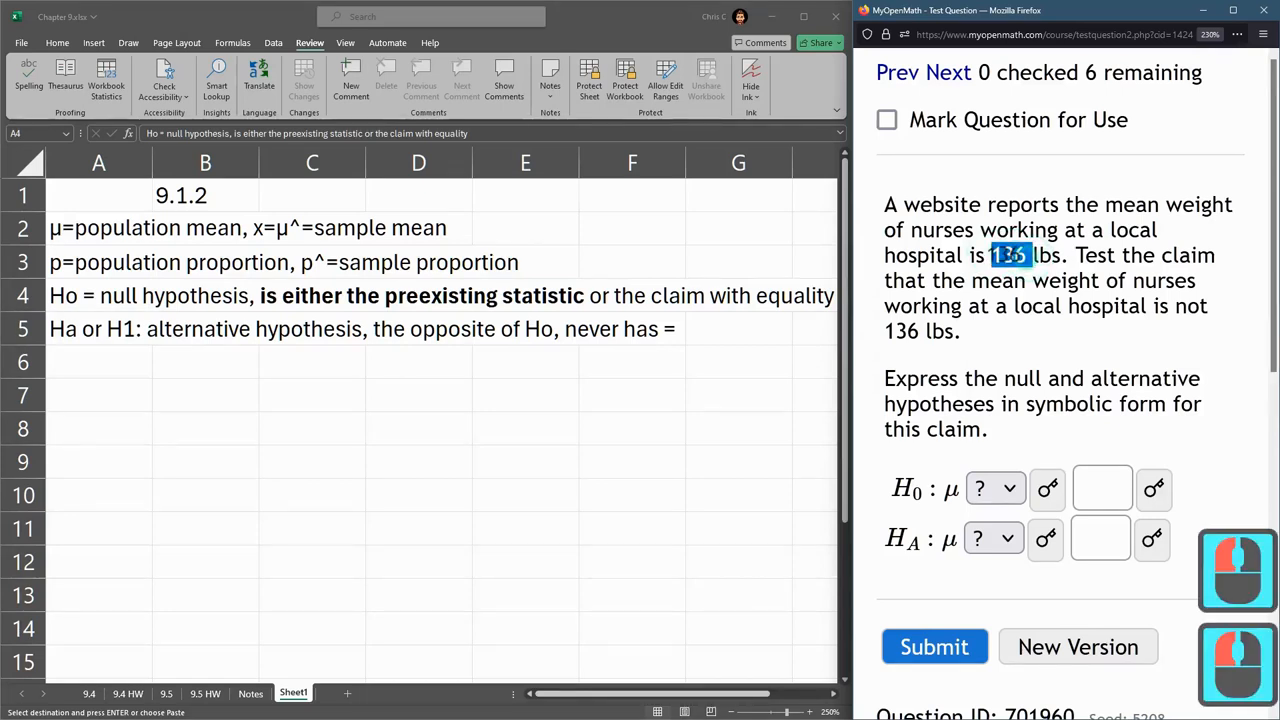
click(994, 488)
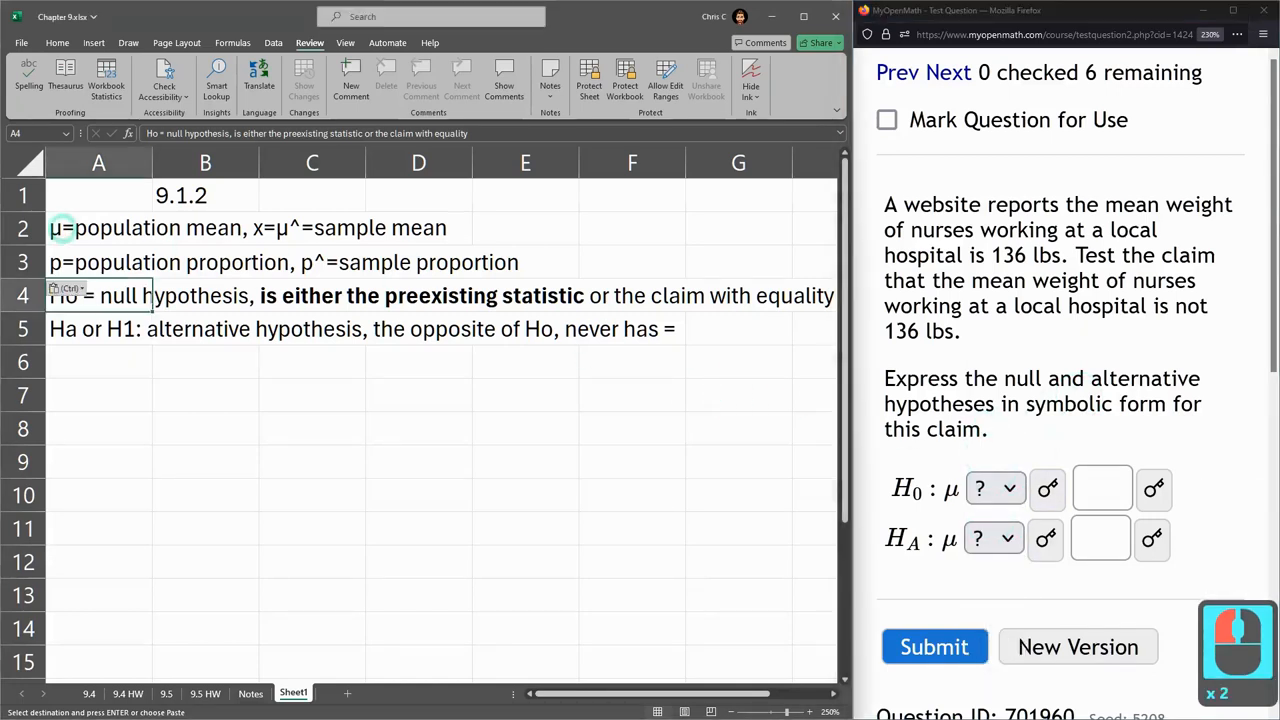
click(98, 262)
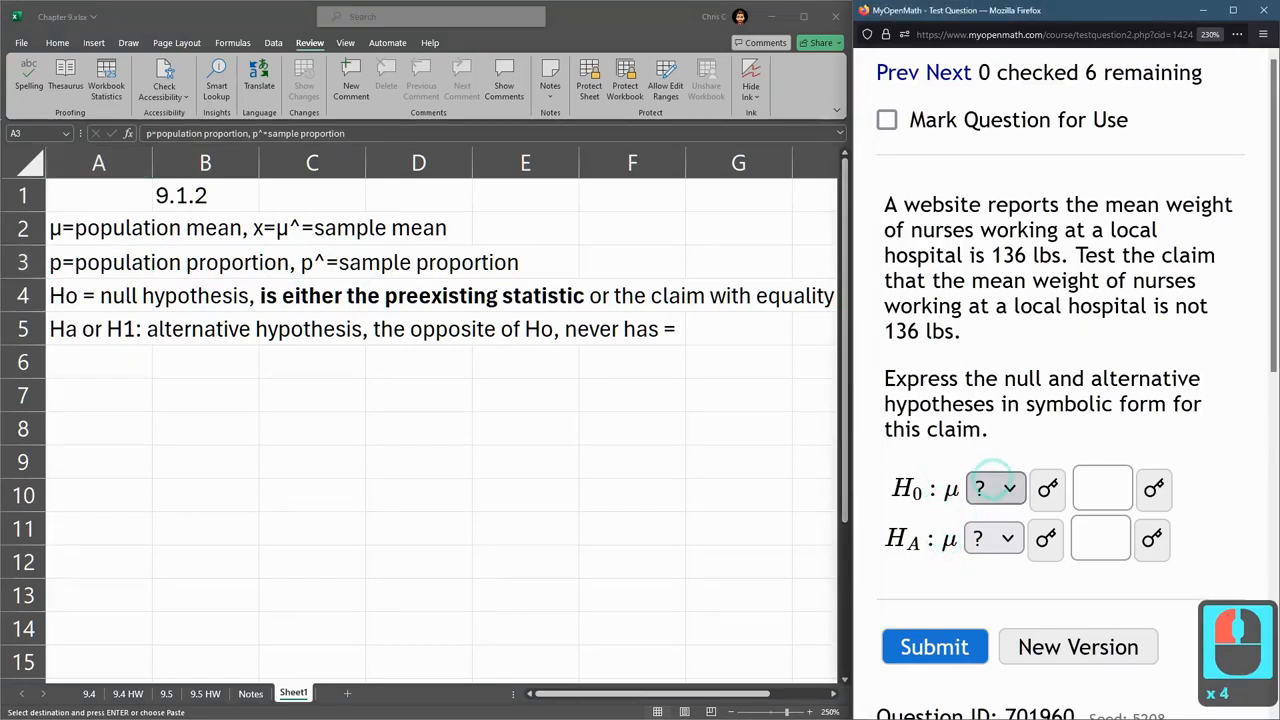
Enter H0: μ = 136 and HA: μ ≠ 136, and submit them for grading.
click(995, 488)
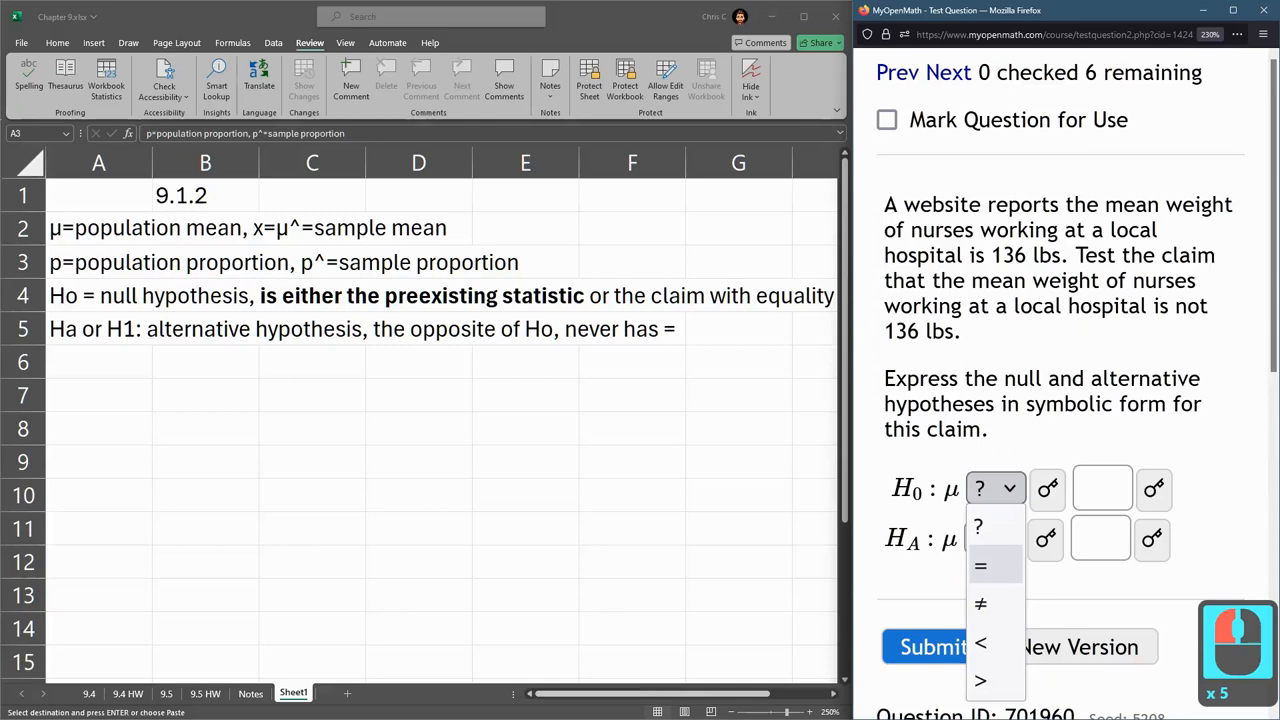
click(981, 566)
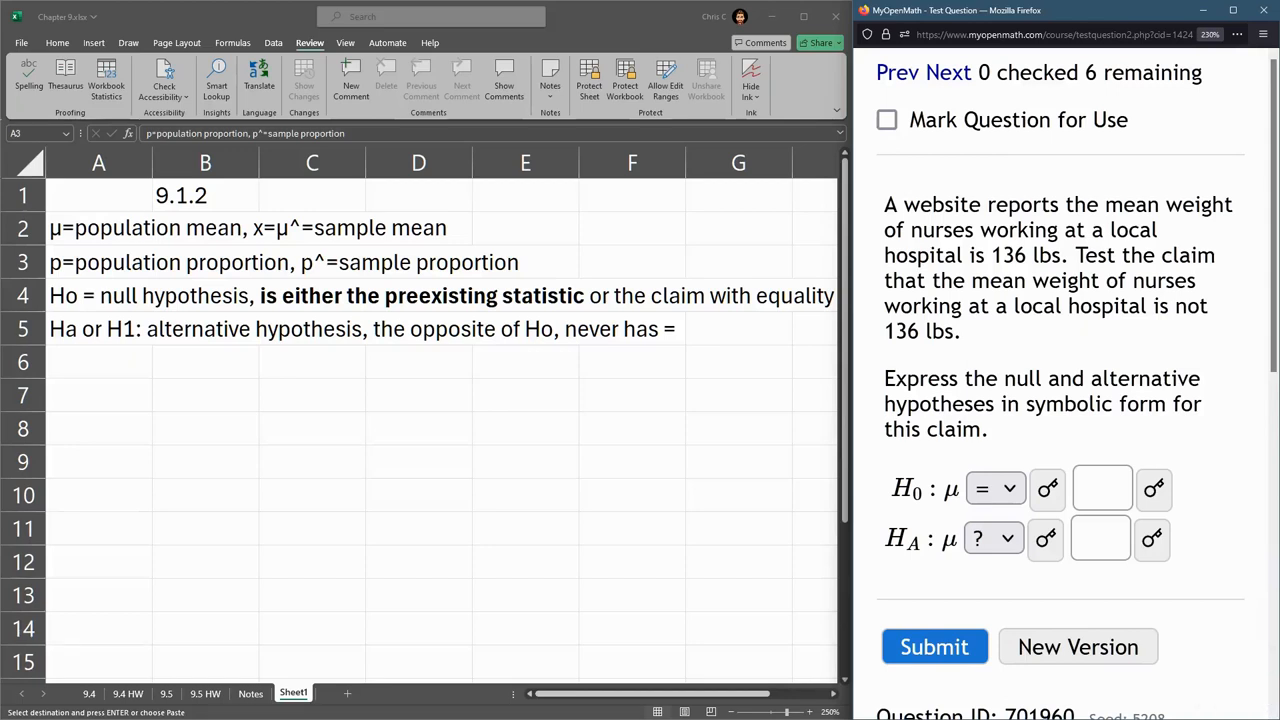
click(1101, 488)
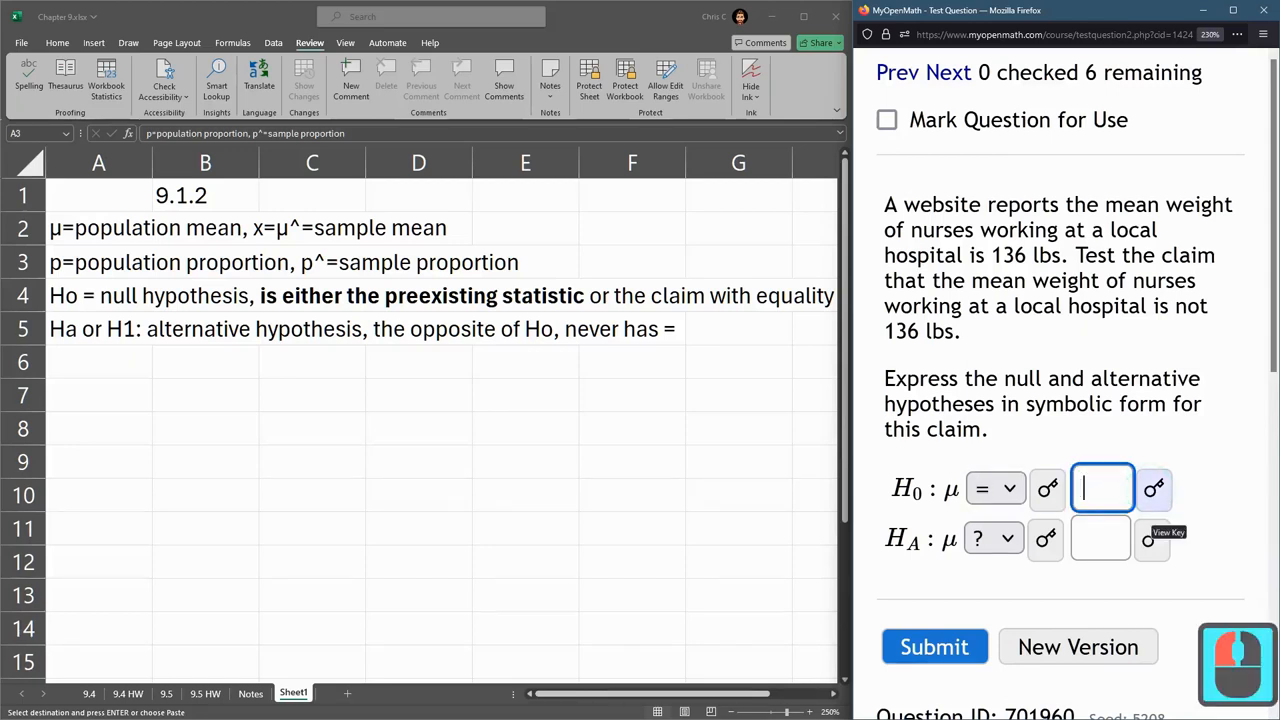
text(136)
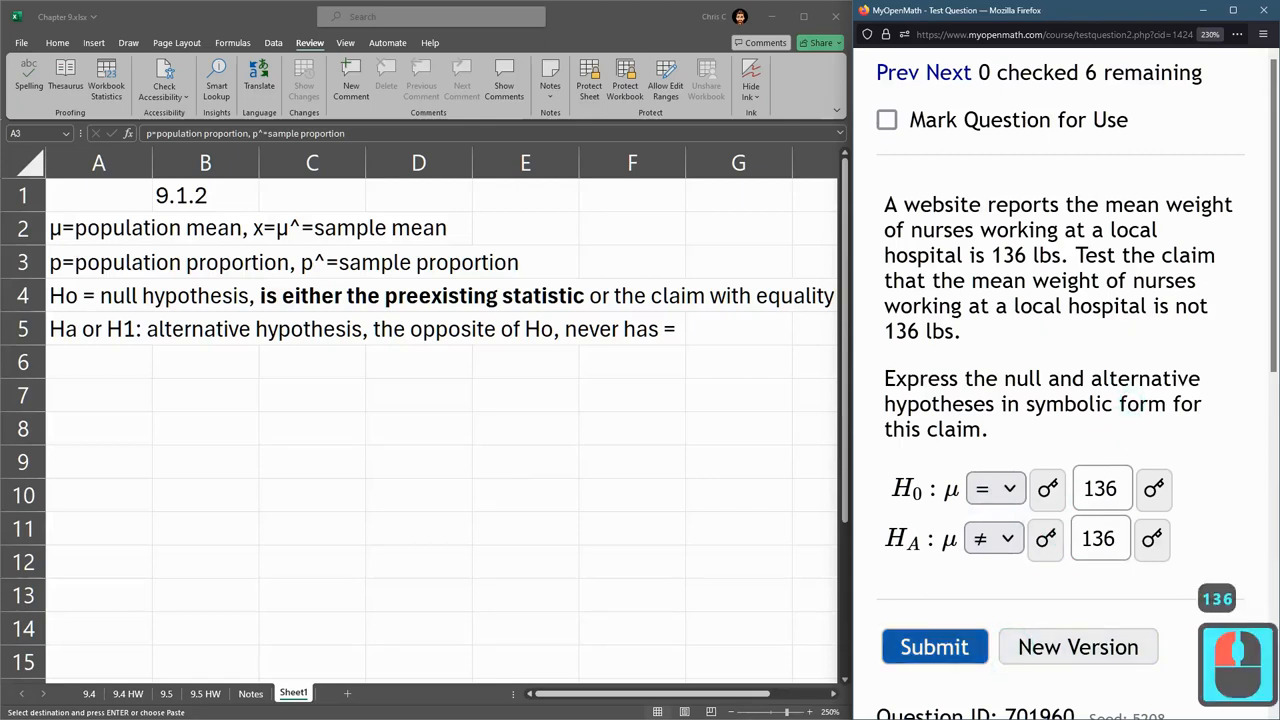
click(934, 646)
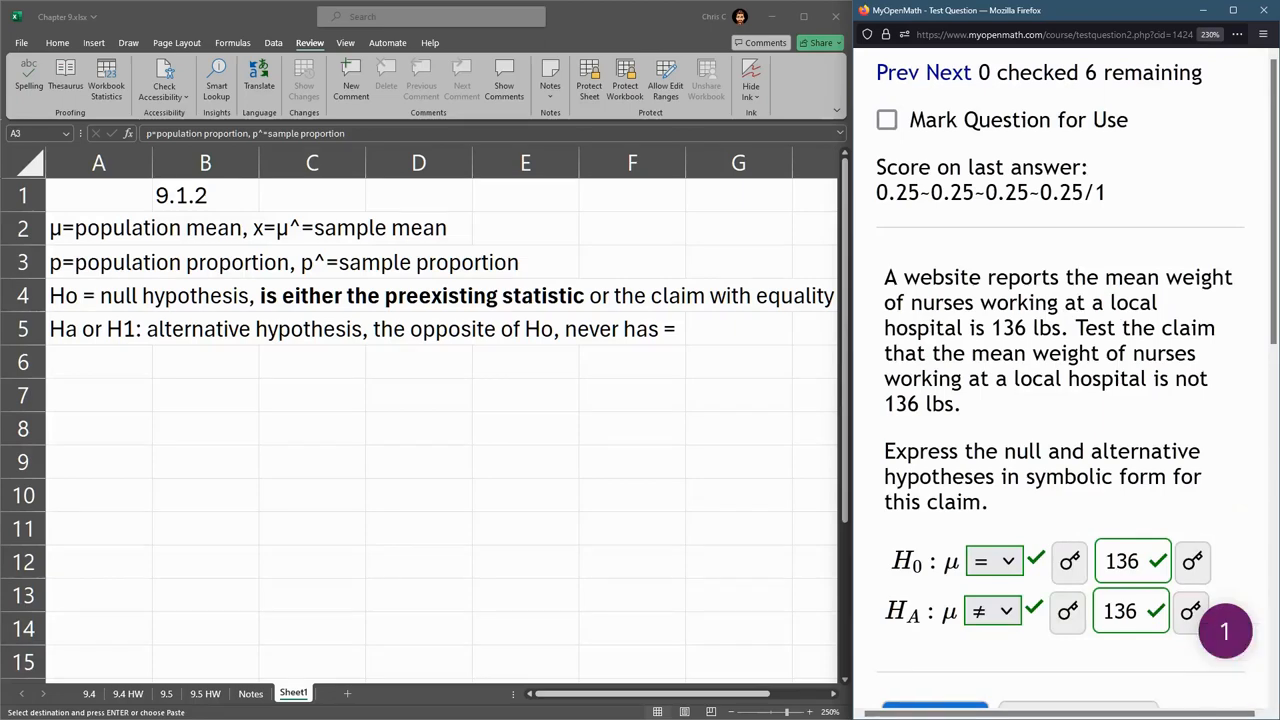
Load two new question versions, reaching the dancers' 177 lbs less-than question.
scroll(down, 3)
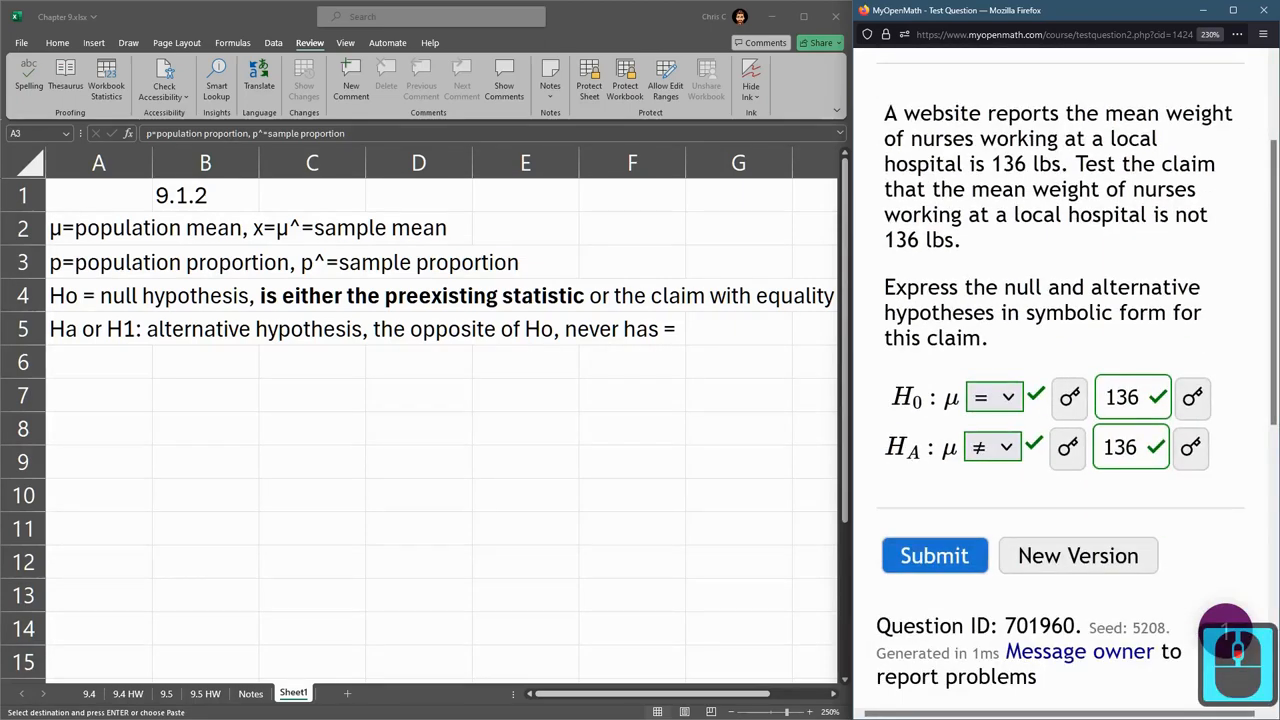
click(1077, 555)
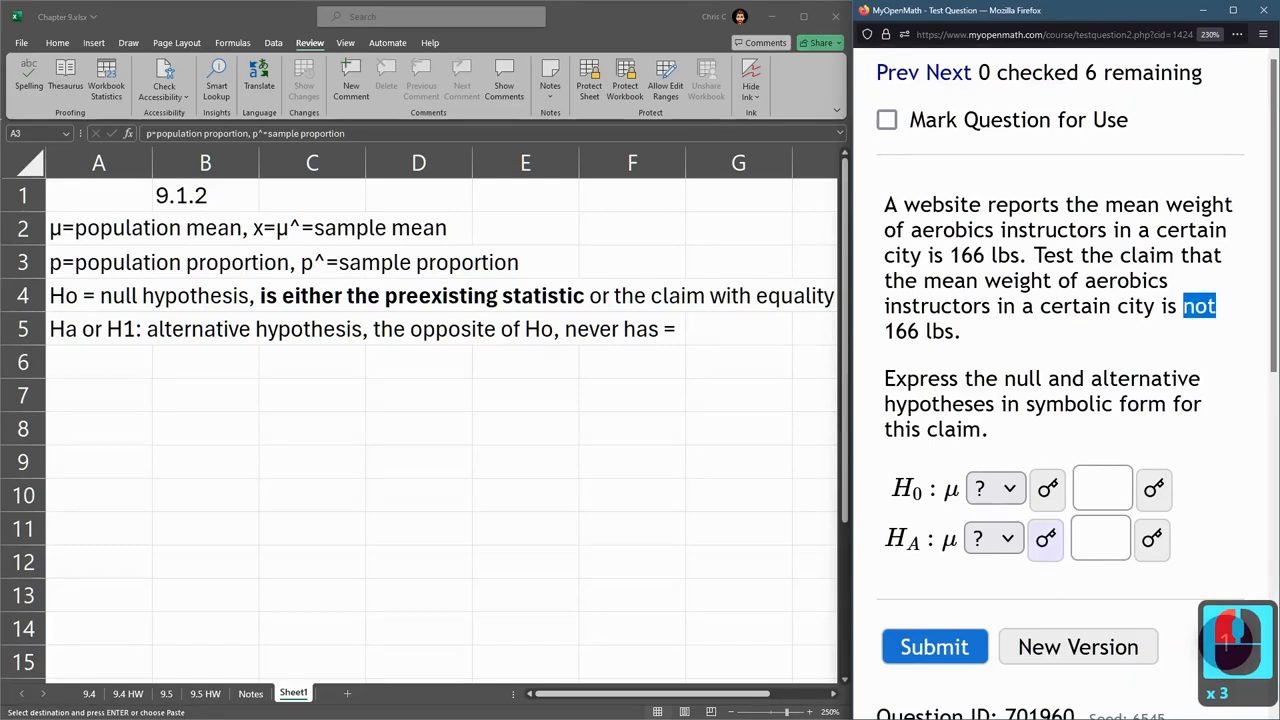
click(1078, 646)
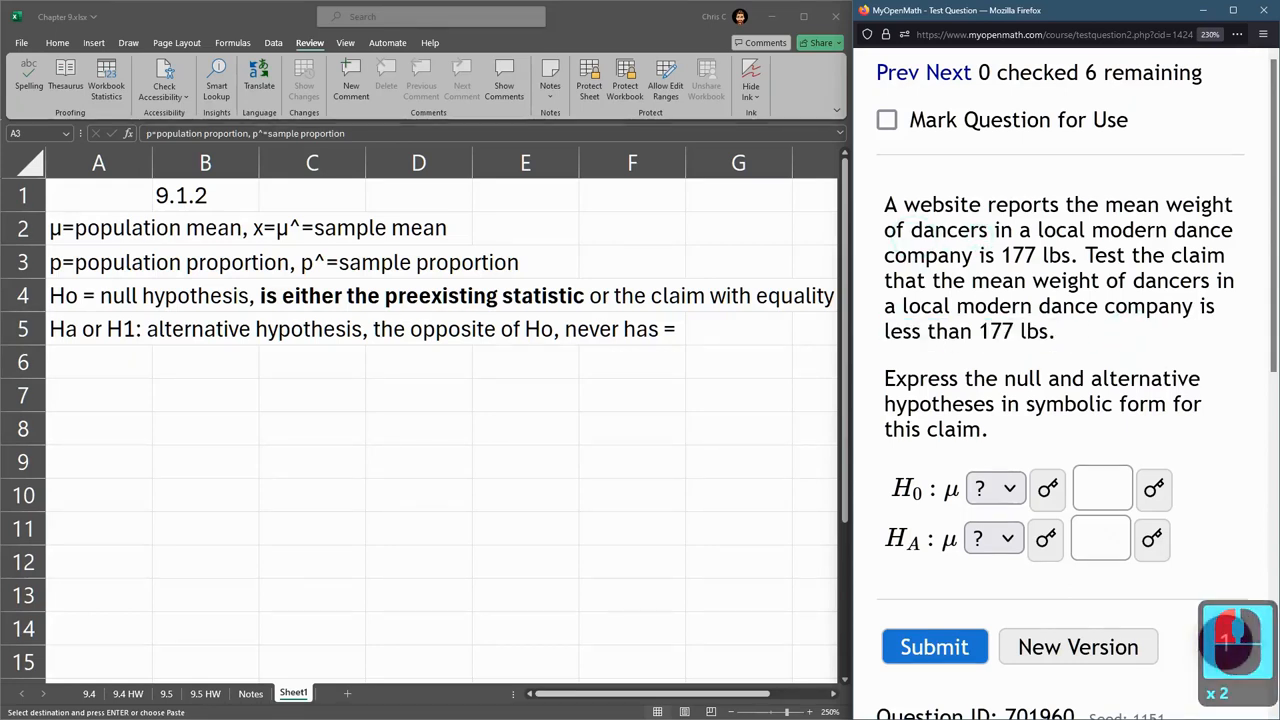
Highlight the 177 lbs value and less-than claim, entering 177 for the hypotheses.
drag(884, 204, 1075, 255)
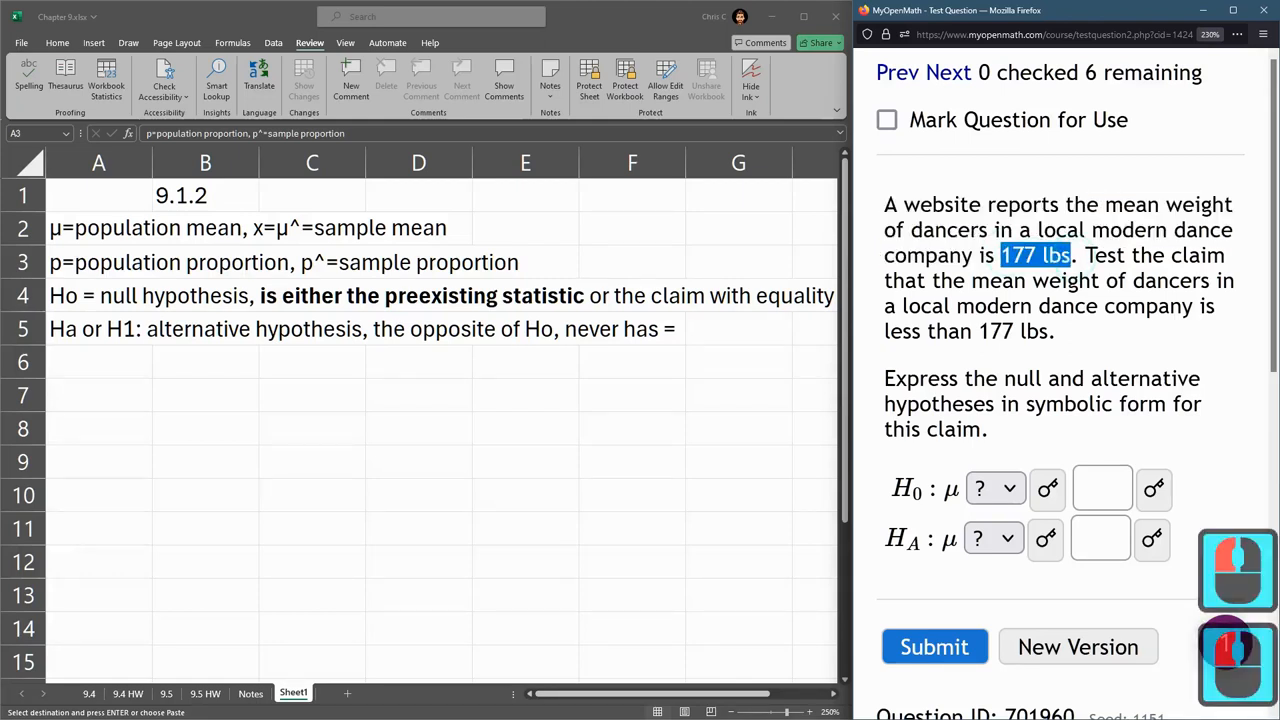
click(994, 488)
text(1)
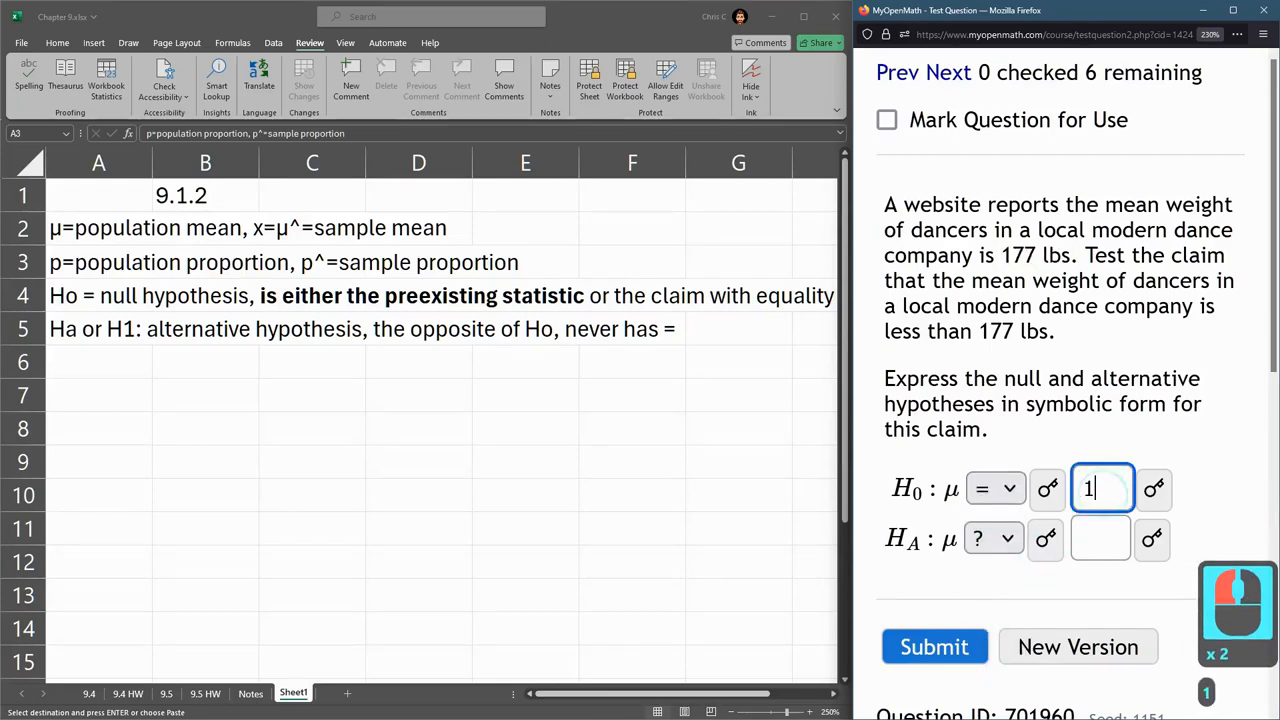
text(77)
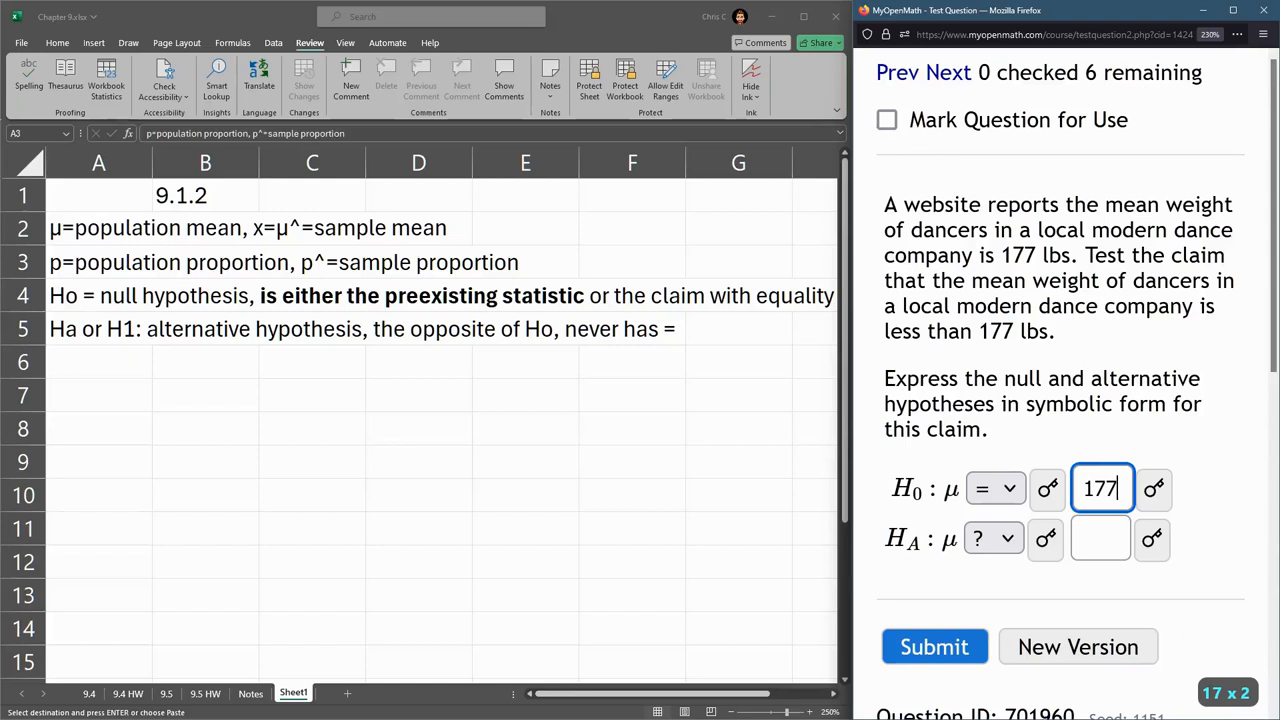
drag(1088, 255, 1092, 306)
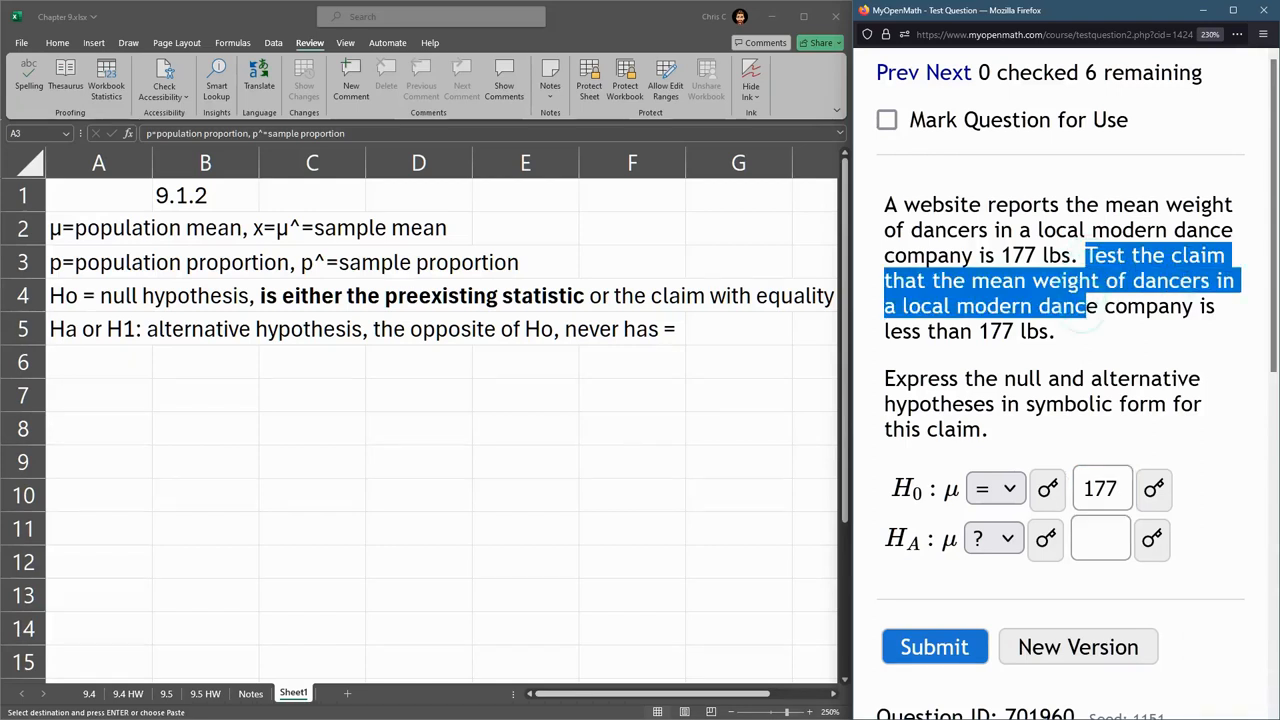
drag(1085, 306, 1055, 331)
text(1)
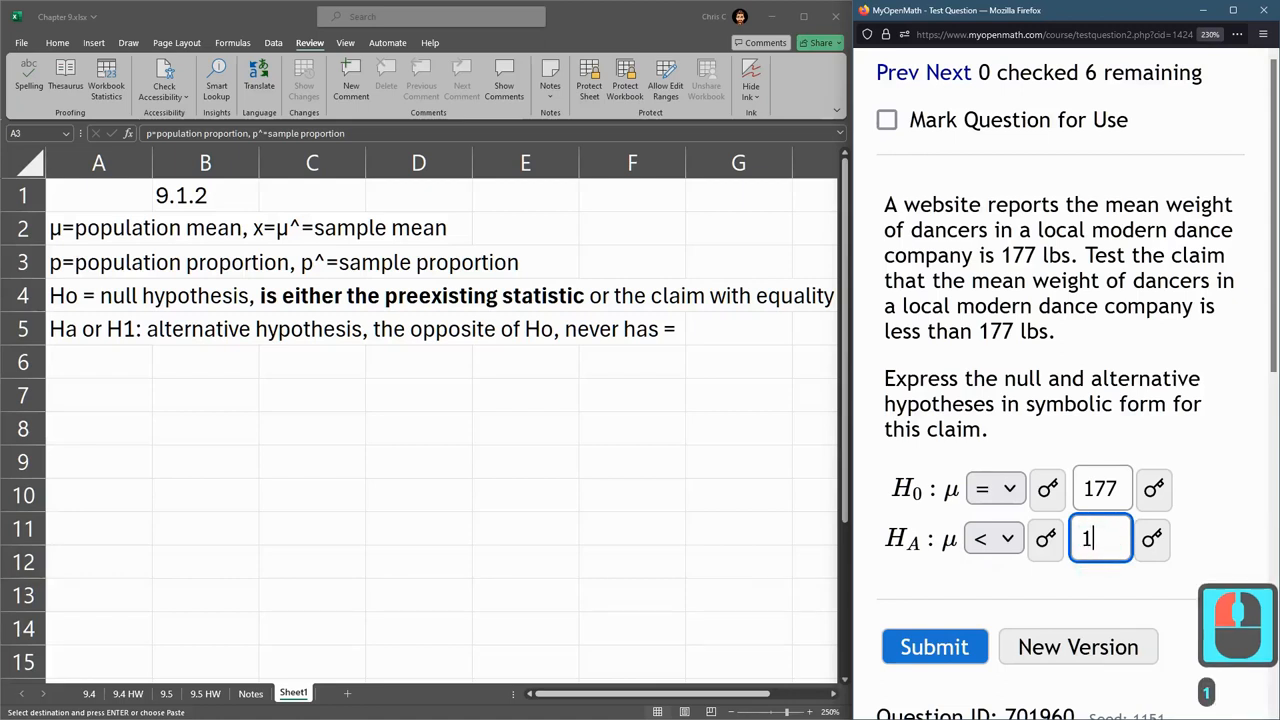
text(77)
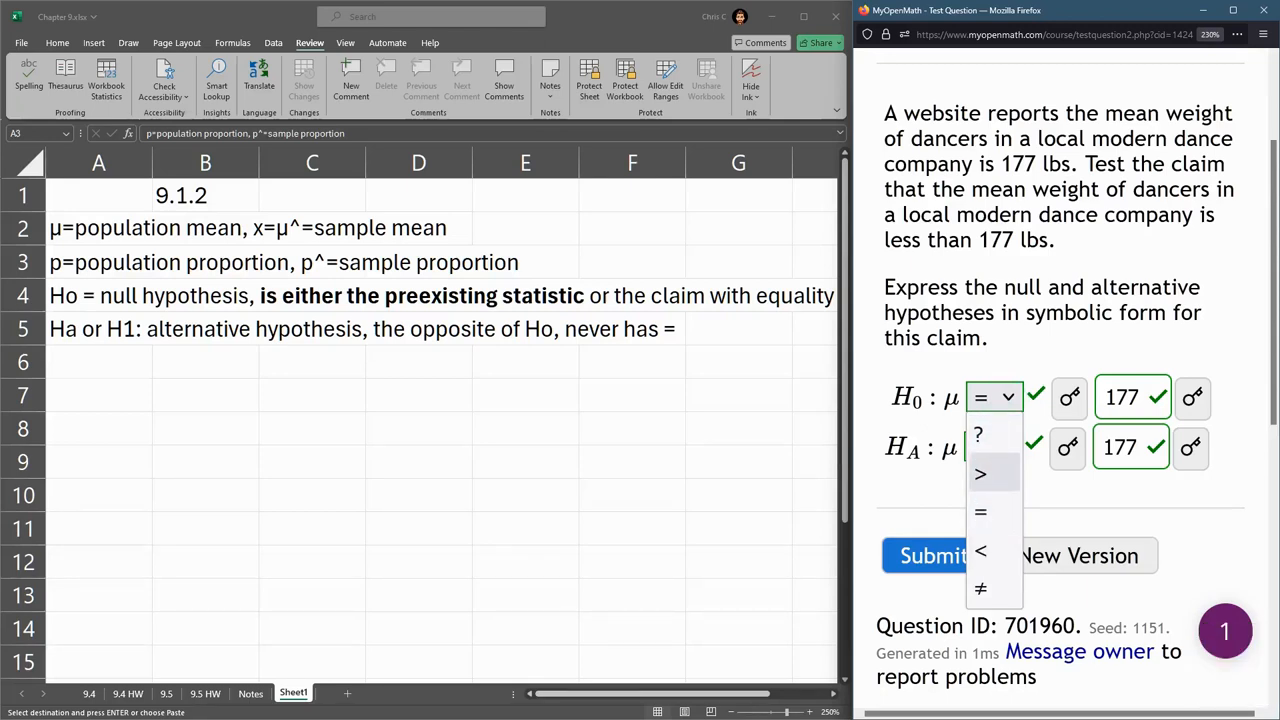
Keep = as the H0 relation, then load the aerobics-instructor 151 lbs version.
click(980, 550)
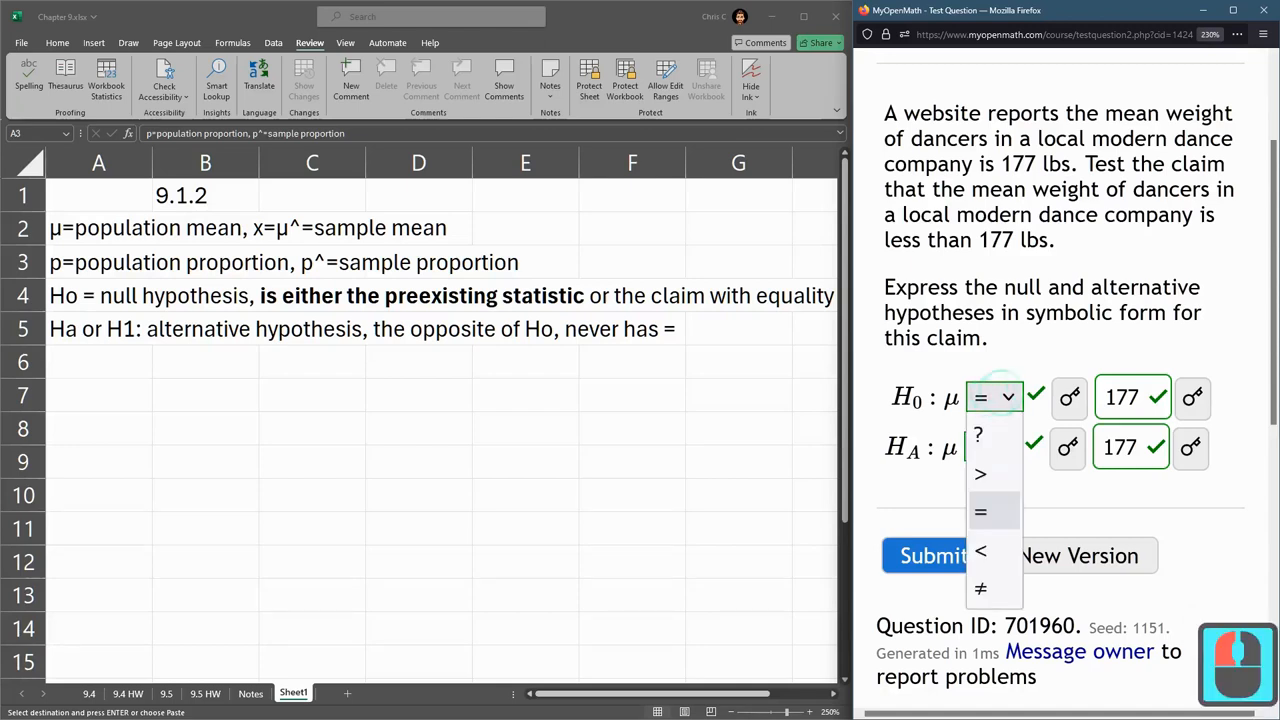
click(980, 550)
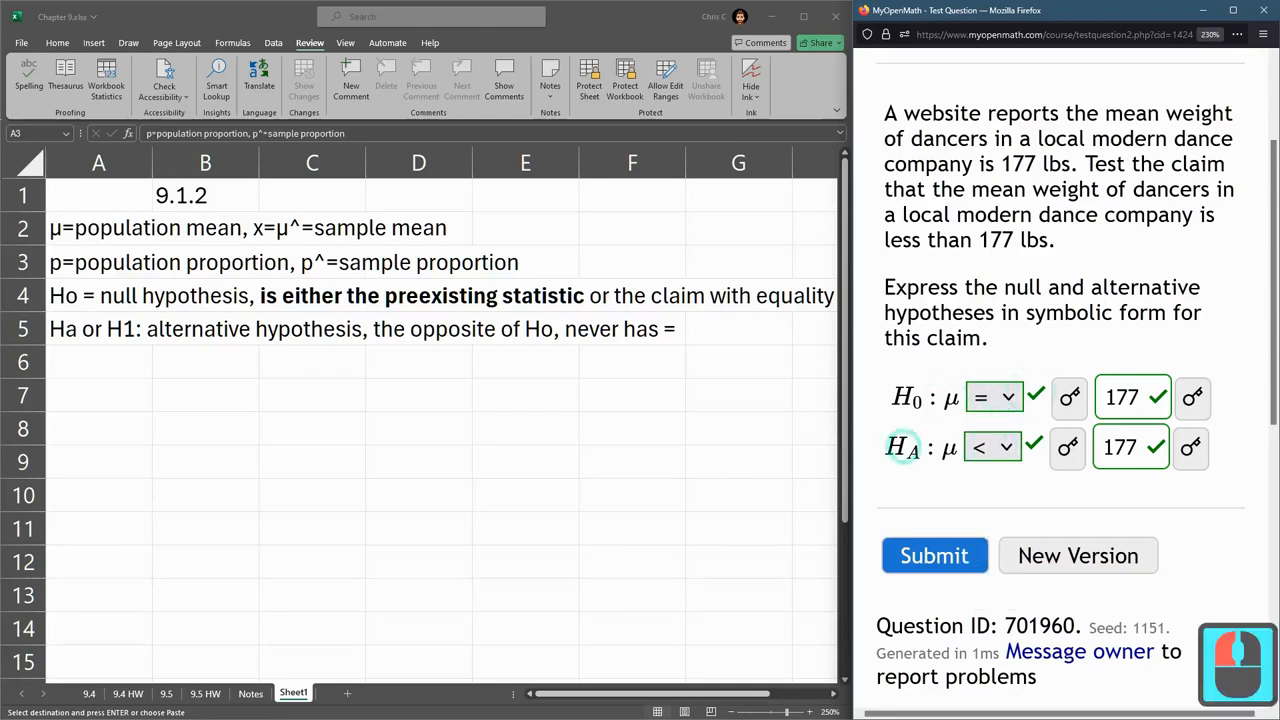
drag(1085, 164, 1090, 214)
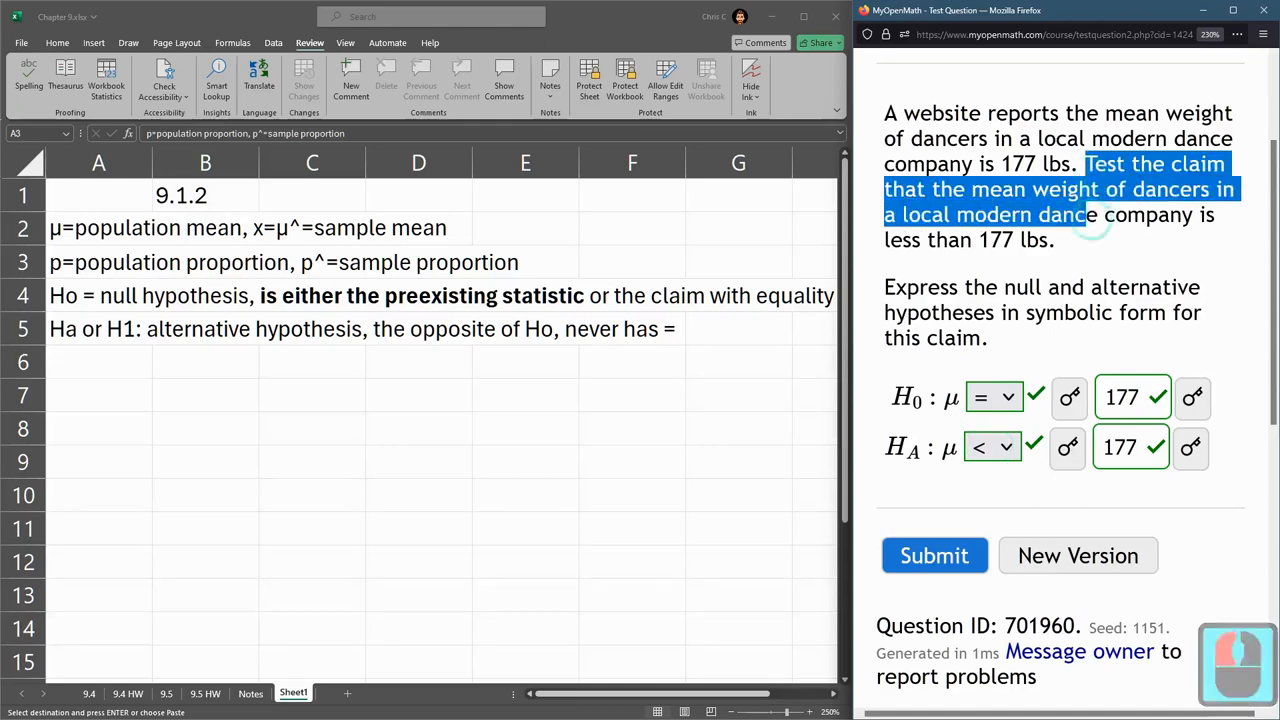
drag(1085, 214, 1053, 239)
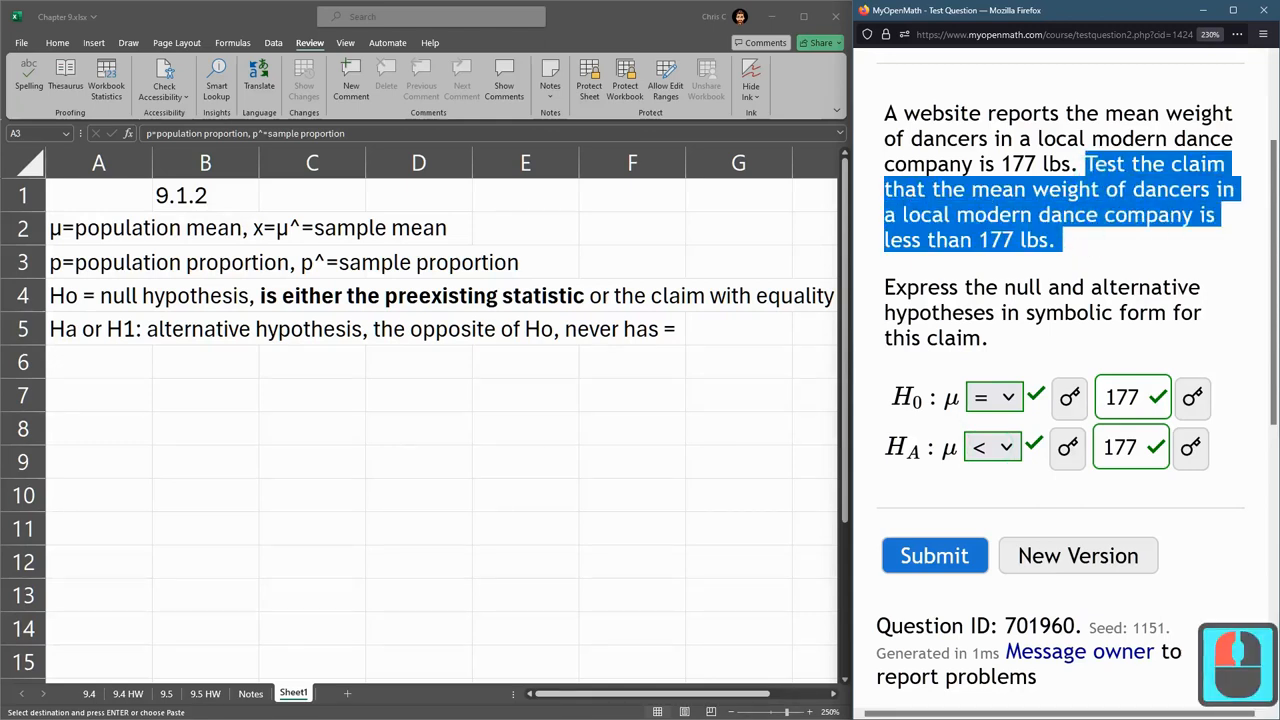
click(1077, 555)
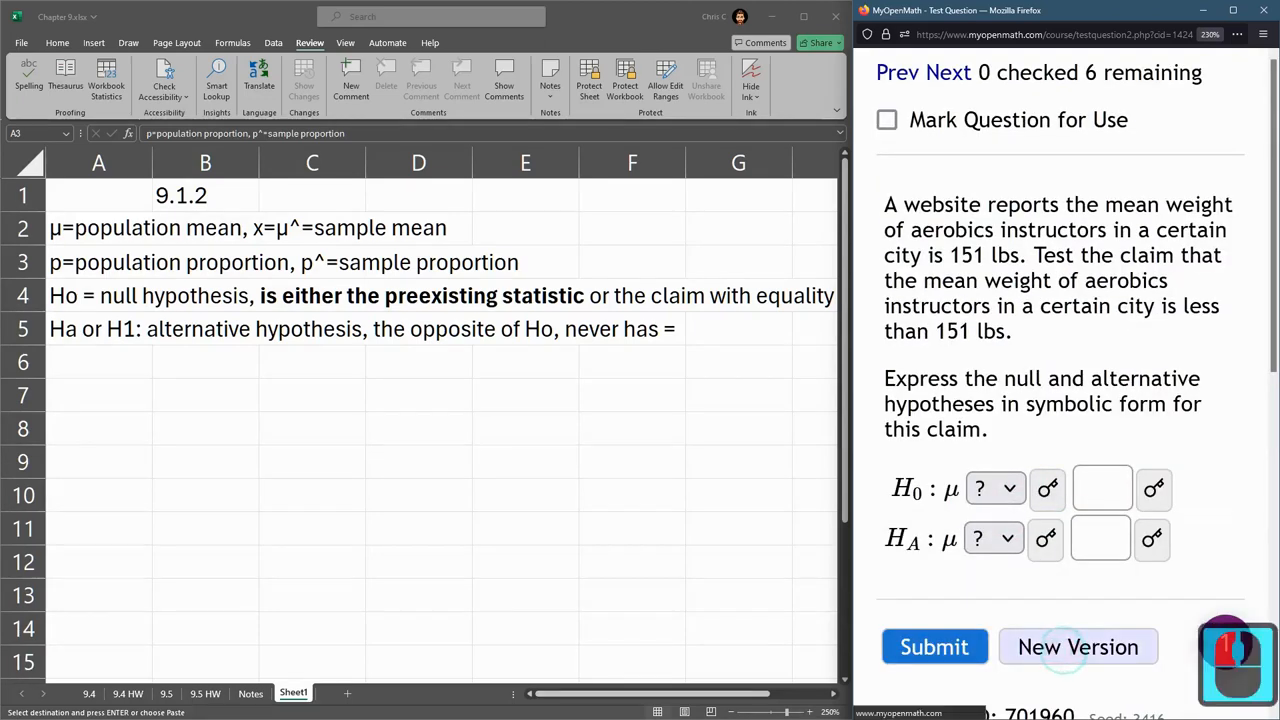
Load the nurses 179 lbs version and set H0 to μ = 179.
click(1078, 646)
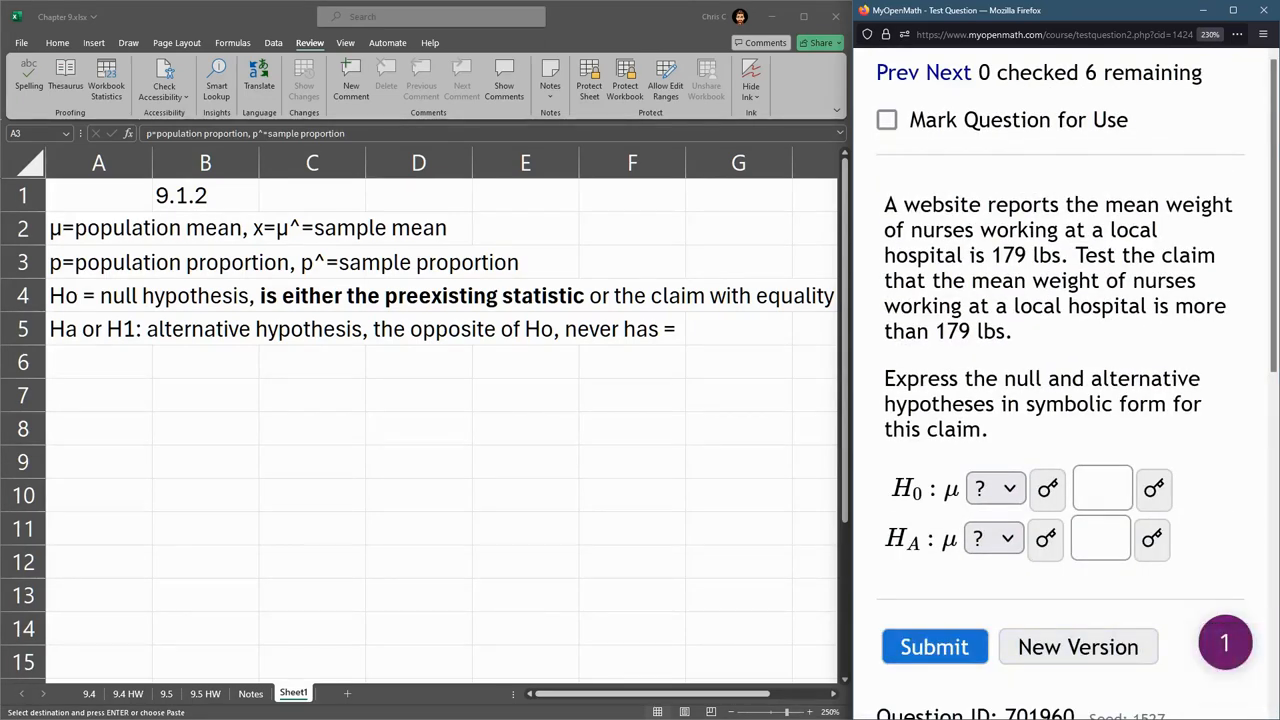
drag(884, 204, 1062, 255)
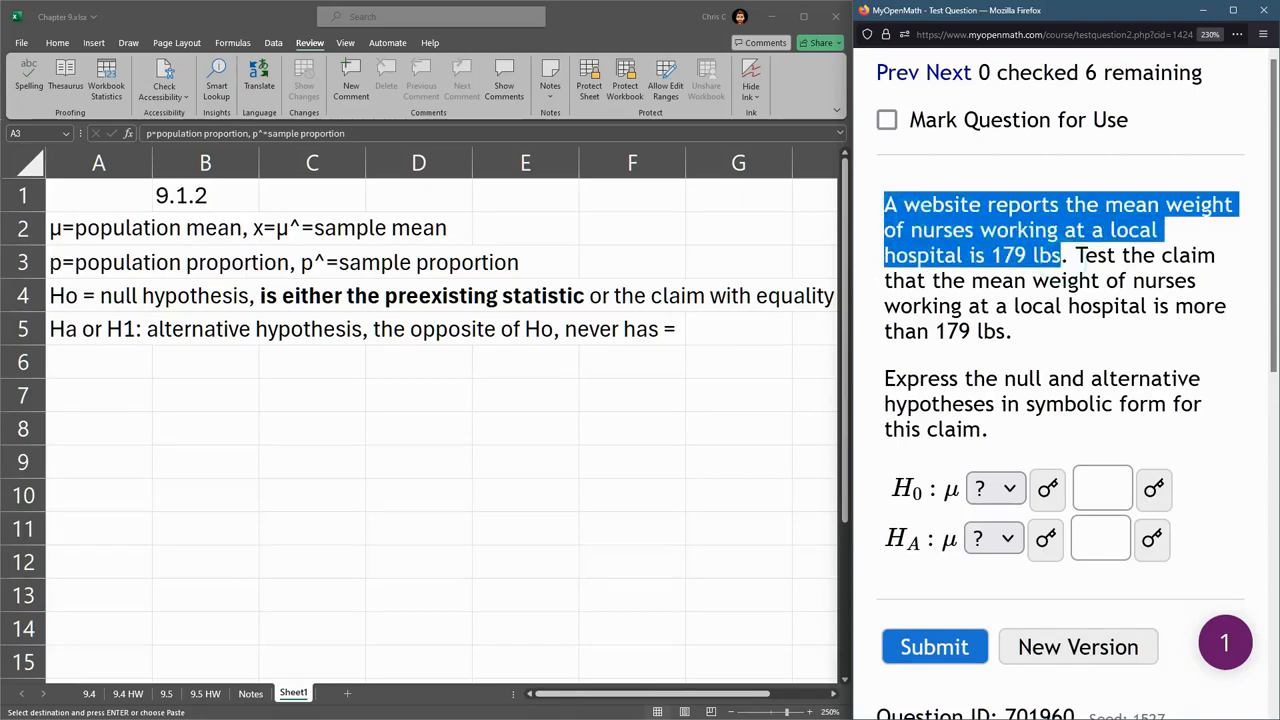
click(992, 488)
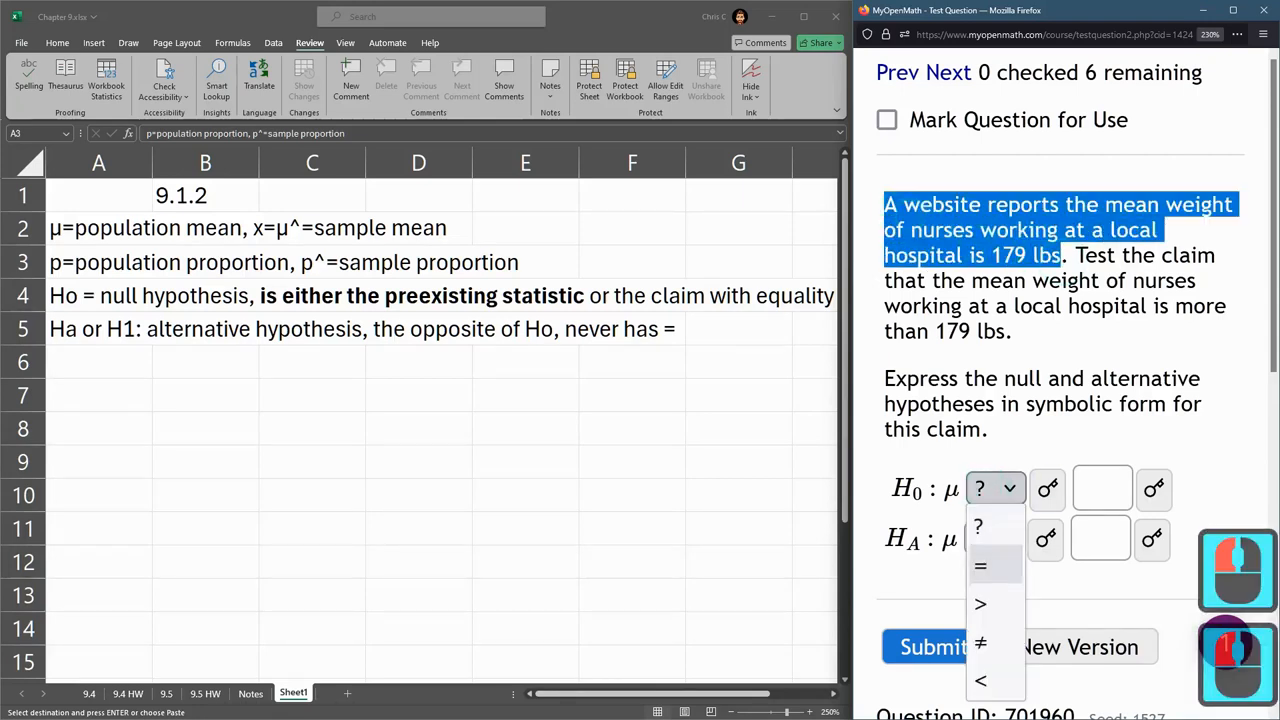
click(980, 566)
text(17)
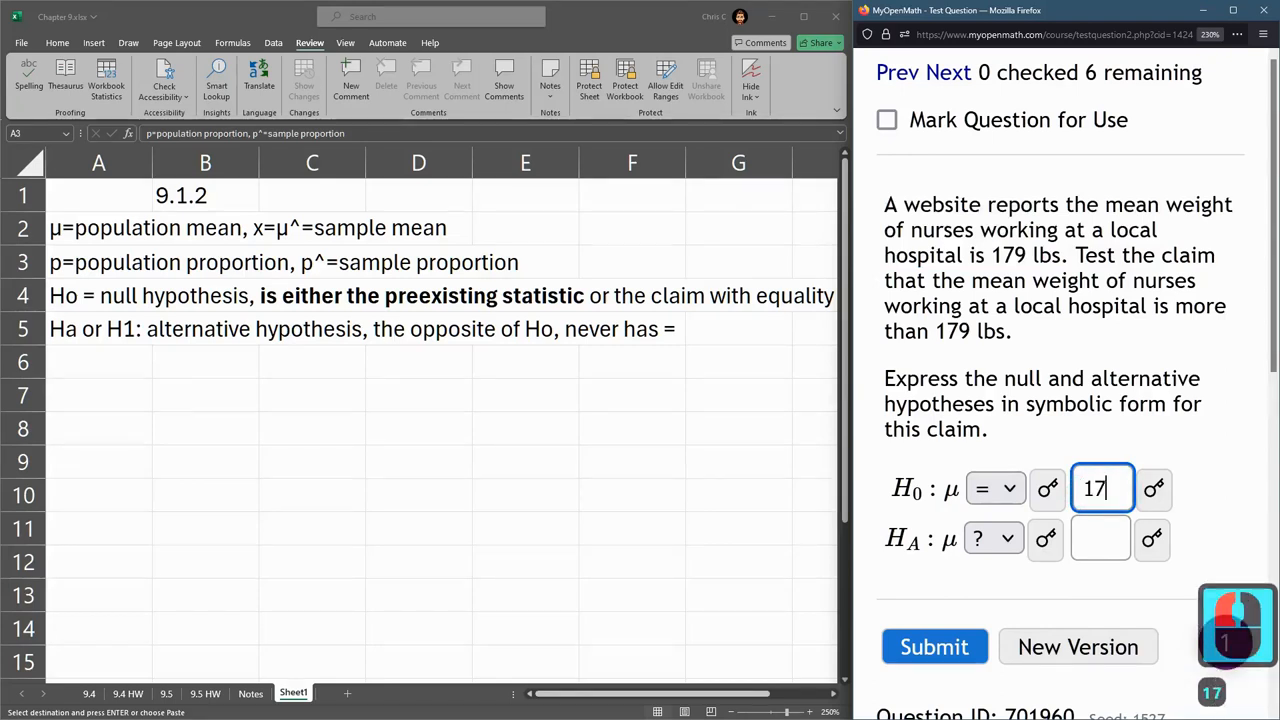
text(9)
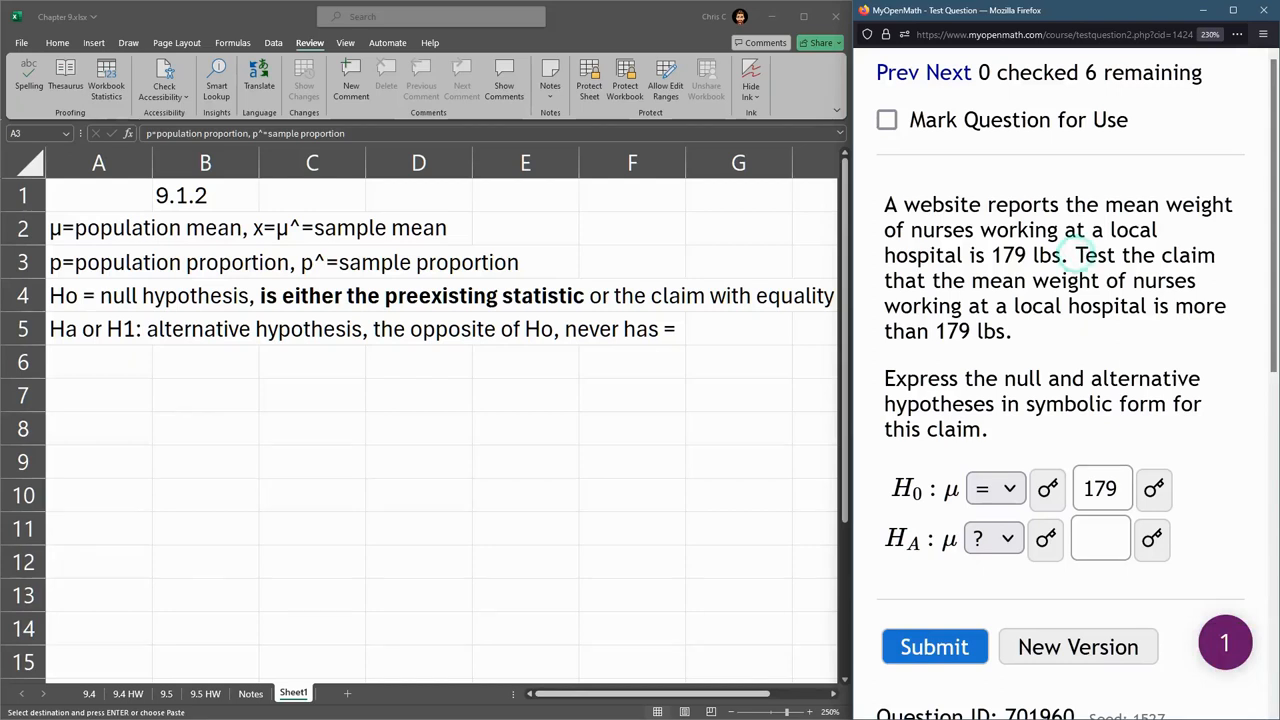
Highlight the above-179 claim and set the HA relation to greater than.
drag(1075, 255, 1012, 331)
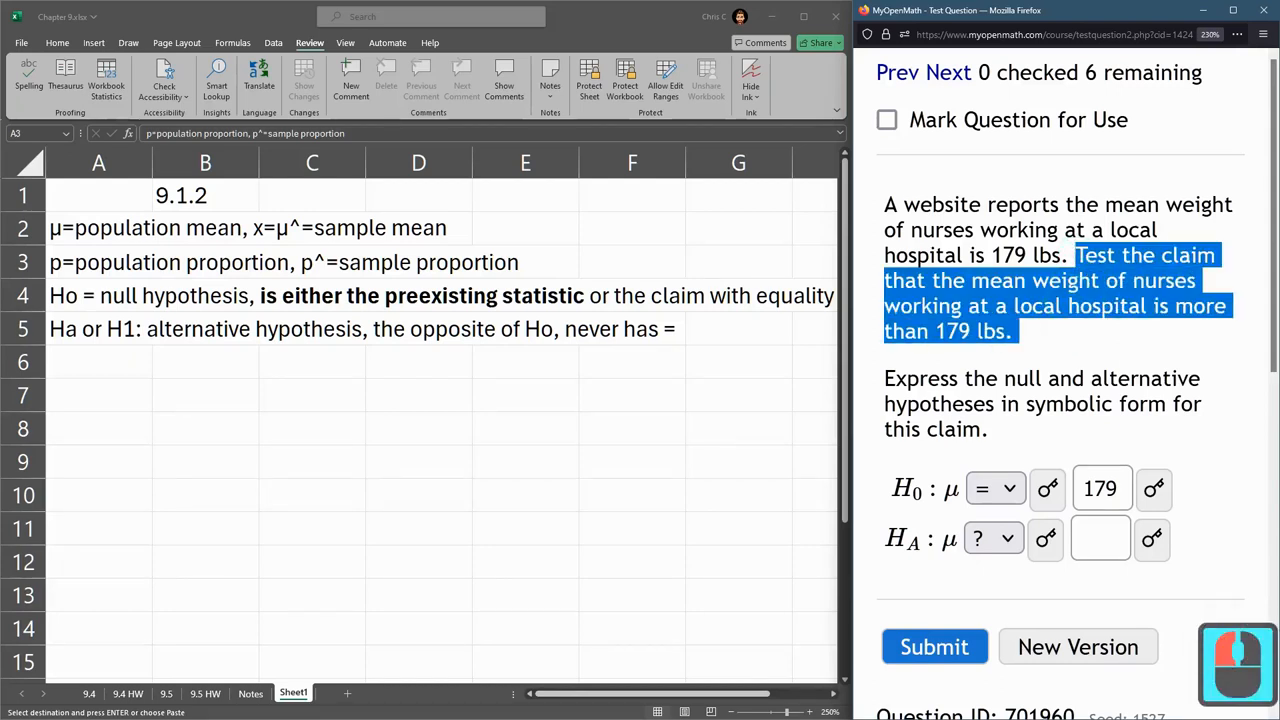
click(418, 295)
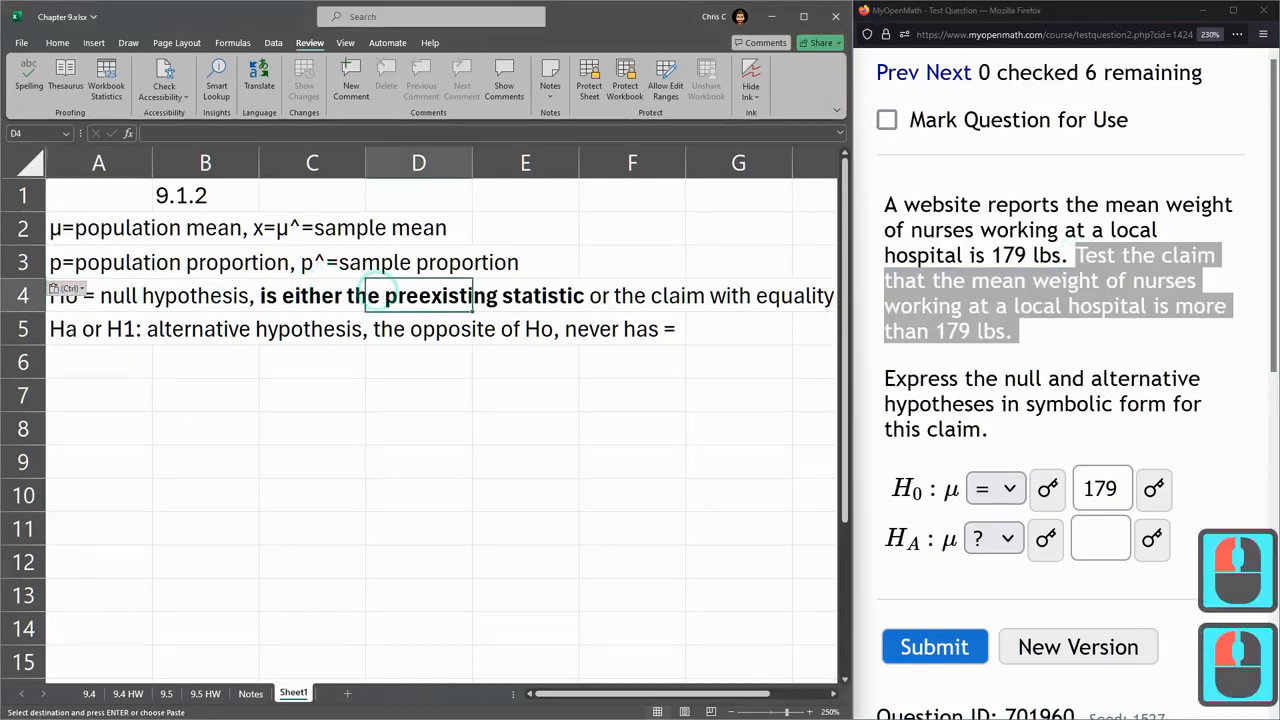
click(205, 328)
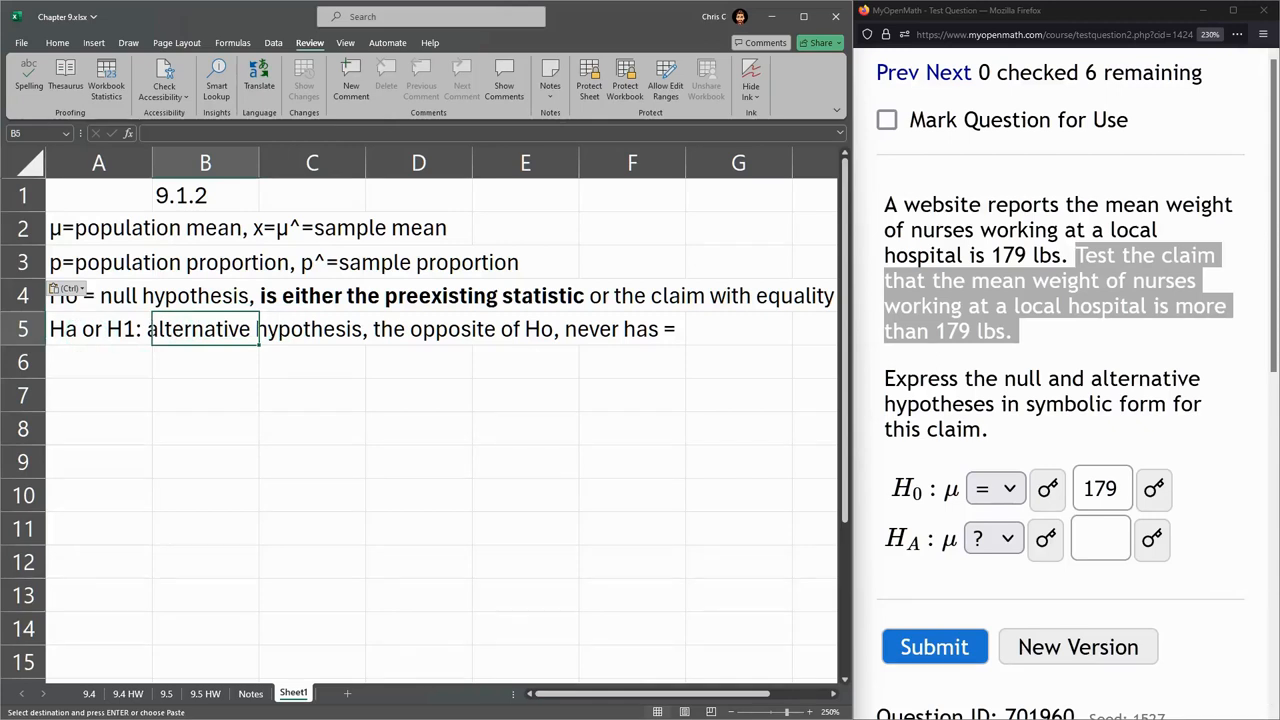
click(418, 329)
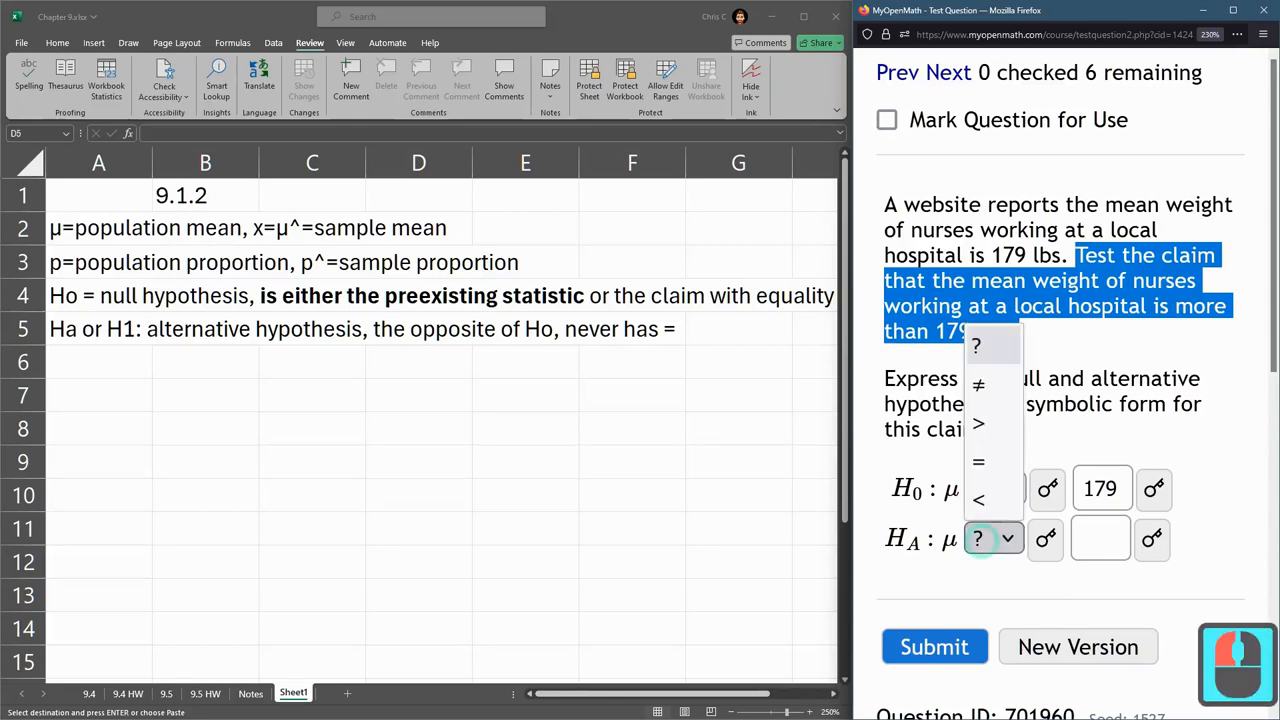
click(978, 423)
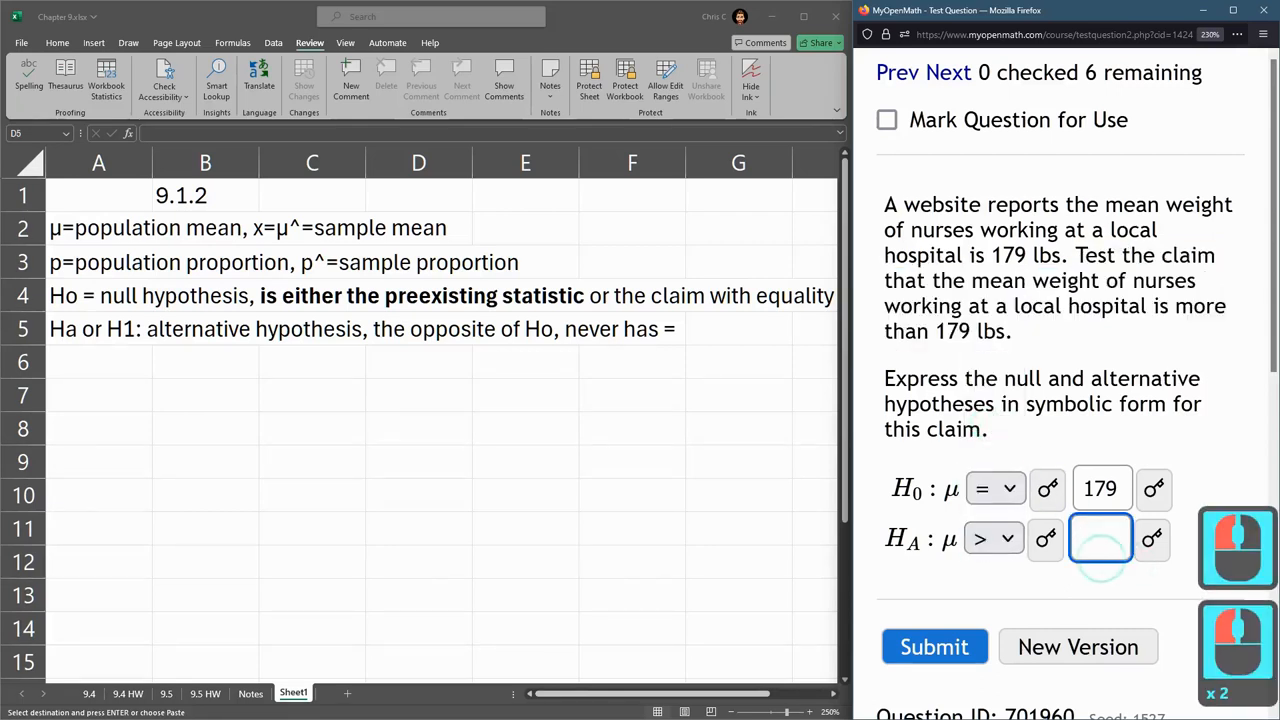